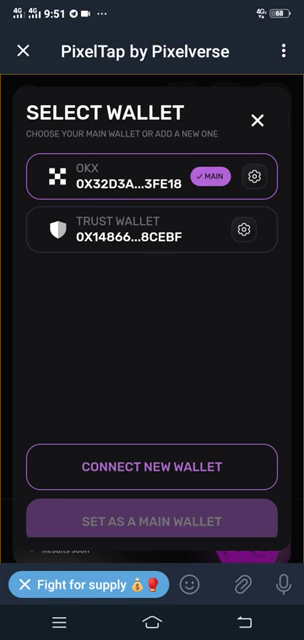
Connect a new OKX Wallet, confirm 'Yes, I have it', then return to the home screen
{"action": "left_click", "coordinate": [152, 466]}
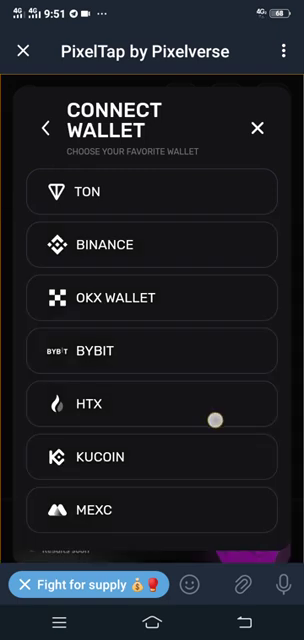
{"action": "scroll", "scroll_direction": "down", "scroll_amount": 3}
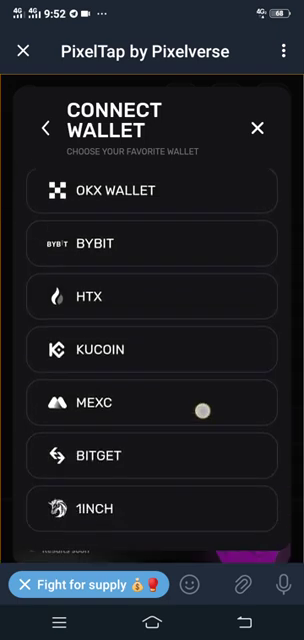
{"action": "scroll", "scroll_direction": "down", "scroll_amount": 3}
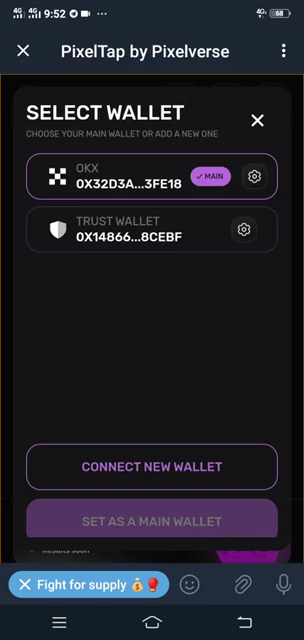
{"action": "left_click", "coordinate": [152, 466]}
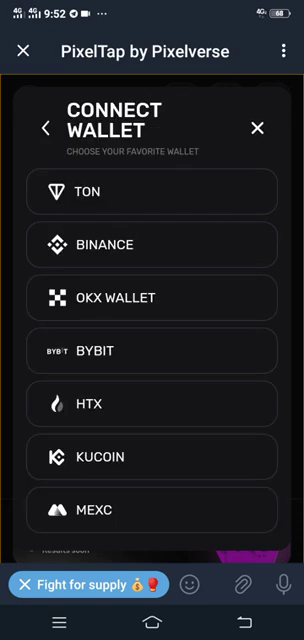
{"action": "scroll", "scroll_direction": "down", "scroll_amount": 3}
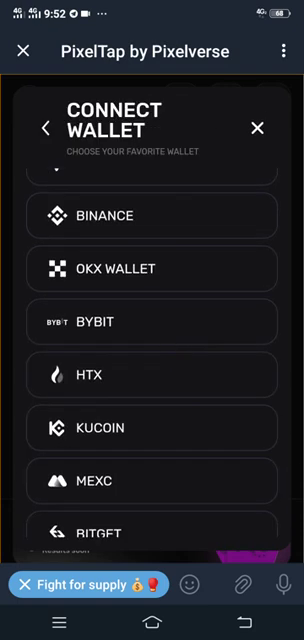
{"action": "left_click", "coordinate": [152, 268]}
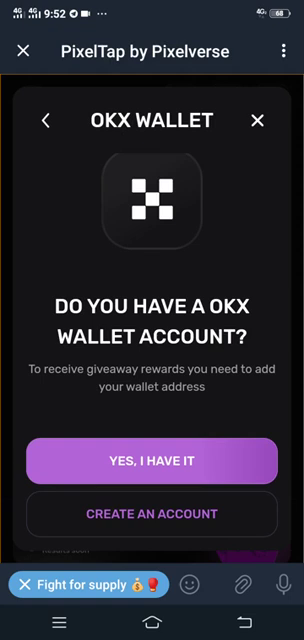
{"action": "left_click", "coordinate": [152, 460]}
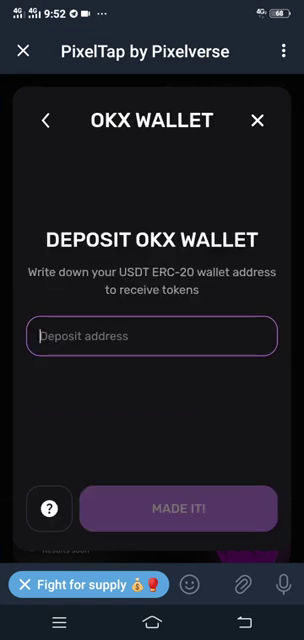
{"action": "left_click", "coordinate": [152, 335]}
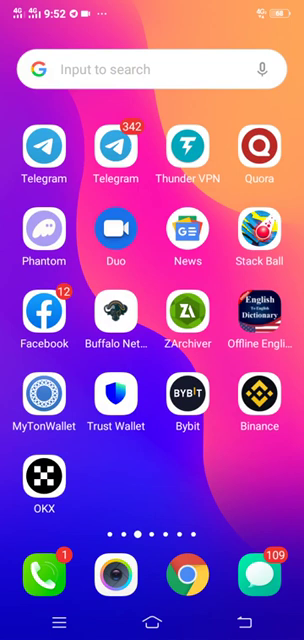
Launch the OKX app from the Android home screen
{"action": "left_click", "coordinate": [38, 484]}
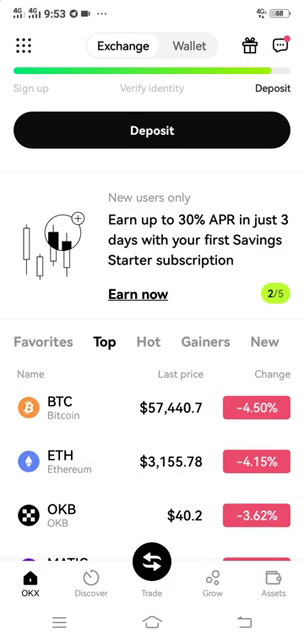
Check PixelTap's empty address field, then start an on-chain USDT deposit in OKX
{"action": "left_click", "coordinate": [152, 130]}
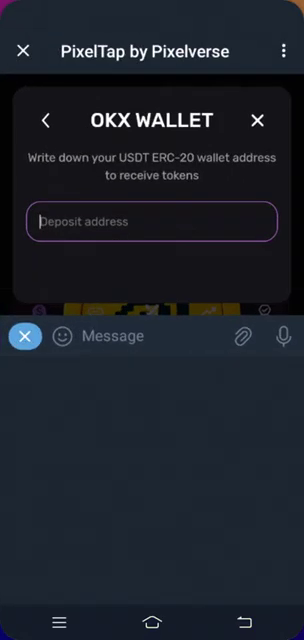
{"action": "left_click", "coordinate": [257, 120]}
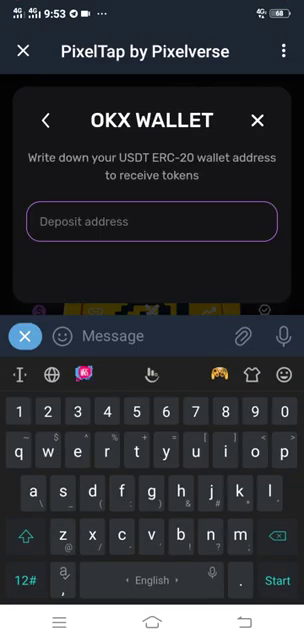
{"action": "left_click", "coordinate": [150, 221]}
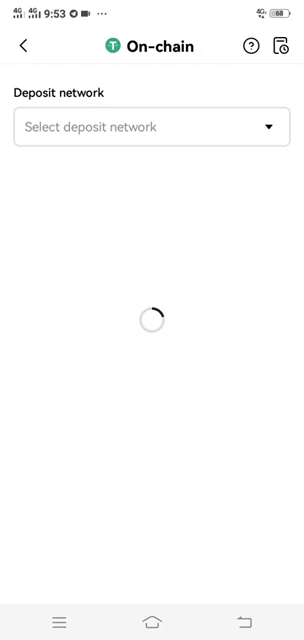
Select the USDT-ERC20 deposit network and copy its deposit address
{"action": "left_click", "coordinate": [152, 127]}
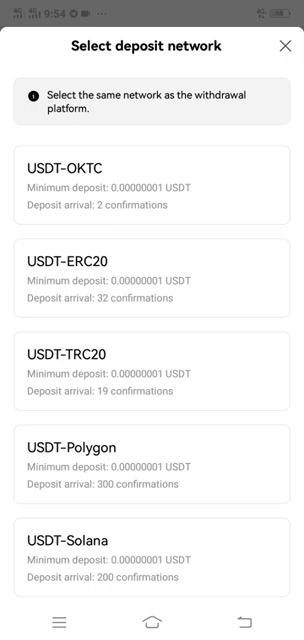
{"action": "left_click", "coordinate": [283, 46]}
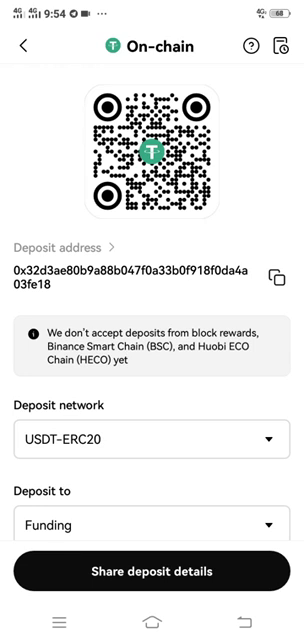
{"action": "left_click", "coordinate": [288, 277]}
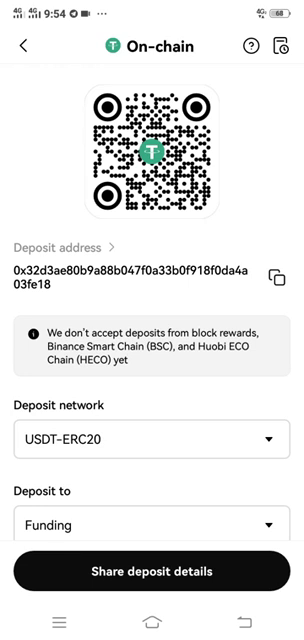
Paste the USDT-ERC20 address into PixelTap's Deposit address field and submit with MADE IT!
{"action": "left_click", "coordinate": [286, 276]}
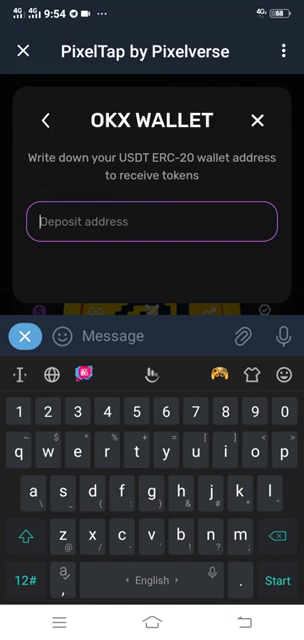
{"action": "left_click", "coordinate": [131, 228]}
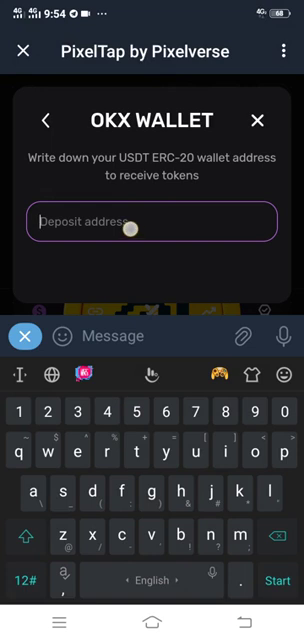
{"action": "type", "text": "30b9a88b047f0a33b0f918f0da4a03fe18"}
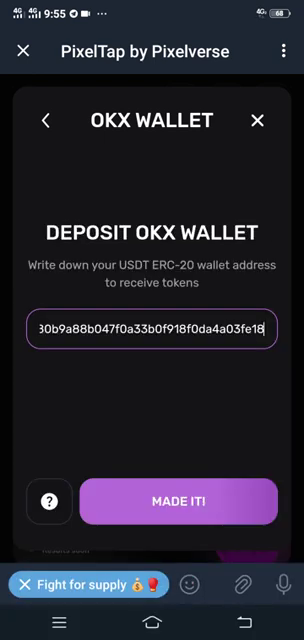
{"action": "left_click", "coordinate": [178, 501]}
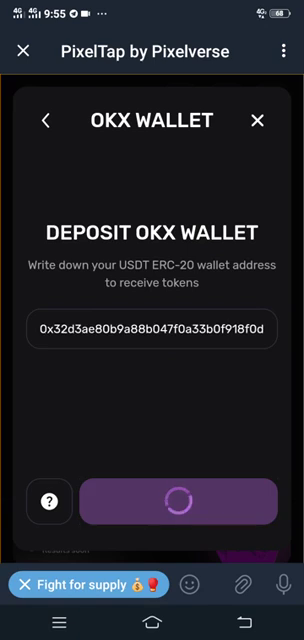